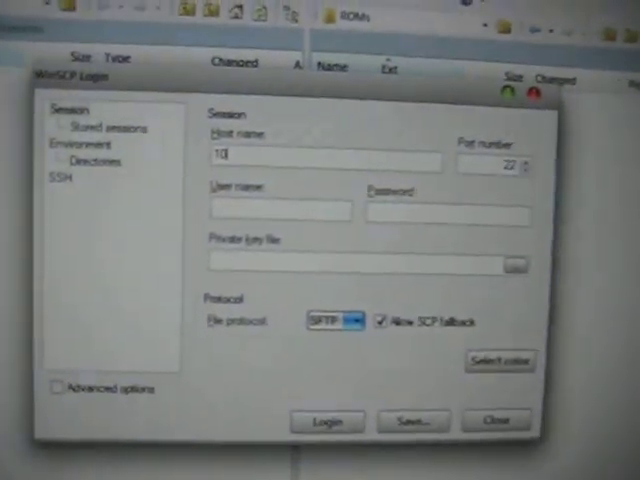
Log in to the iPhone at host 0.0.1.1 as user root with its password.
type("0.0.1.17")
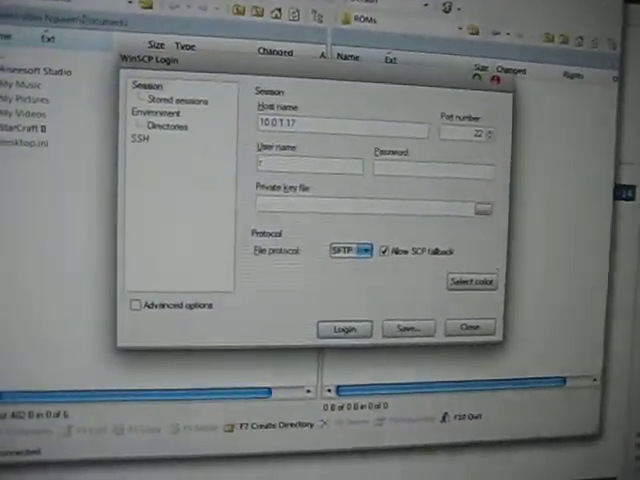
type("root")
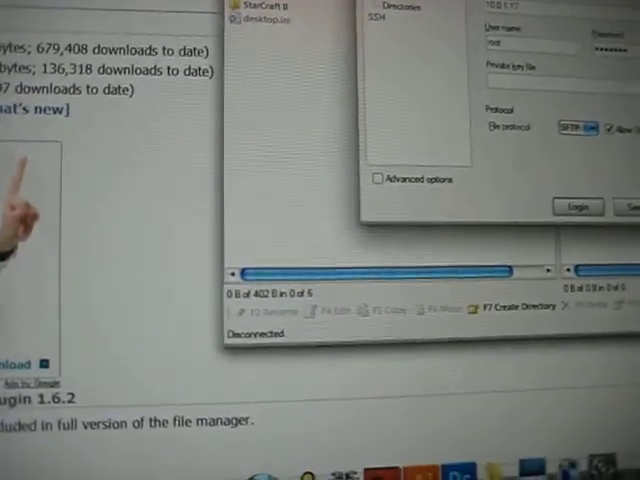
left_click(576, 206)
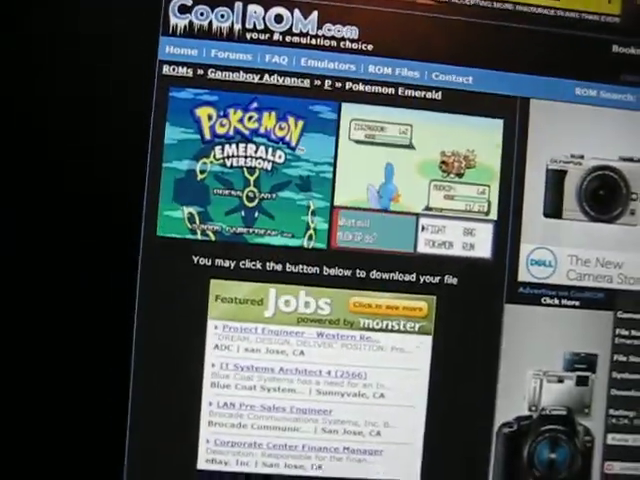
Start the CoolROM download of the Pokemon Emerald GBA file.
scroll("down", 3)
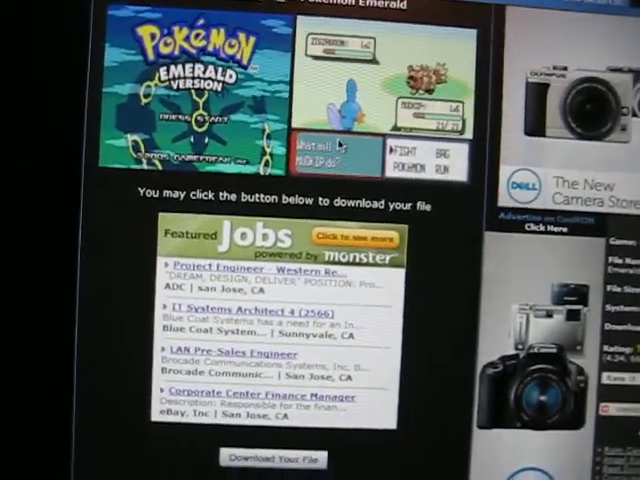
left_click(272, 460)
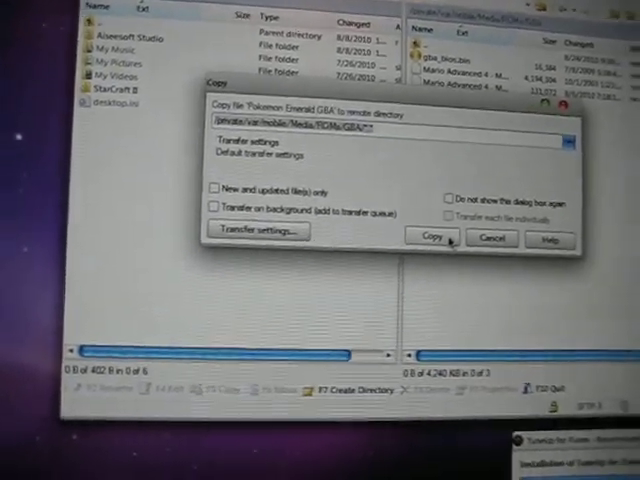
Confirm the copy of the Pokemon Emerald ROM to /var/mobile/Media/ROMs/GBA/.
left_click(434, 236)
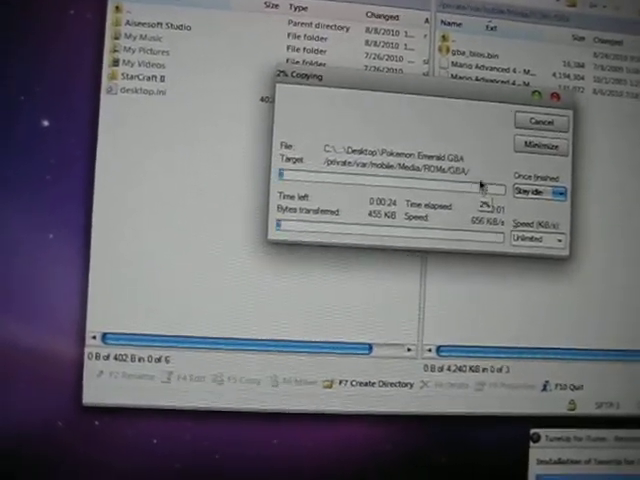